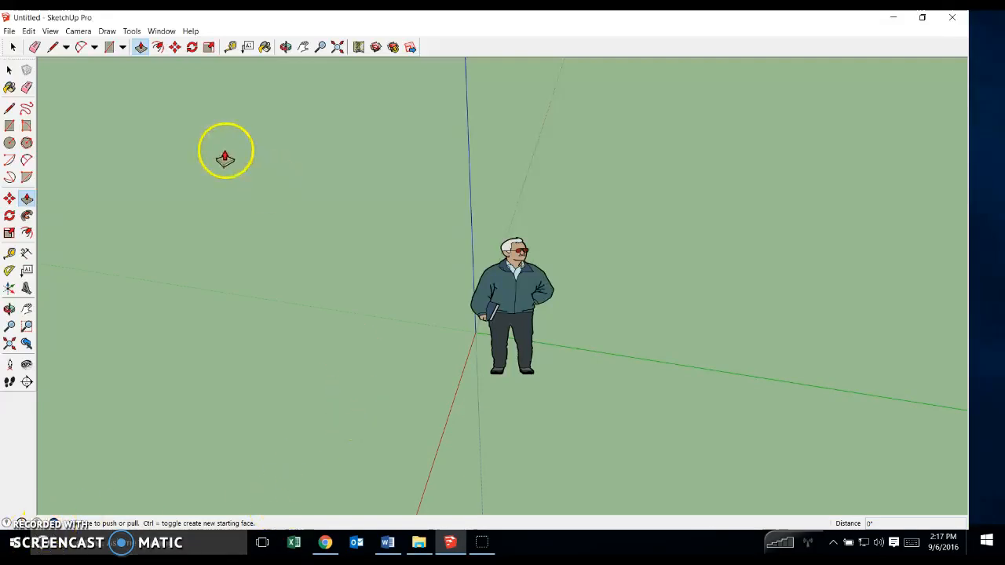
# Draw the 275 floor rectangle on the ground plane around the standing figure
pyautogui.click(109, 47)
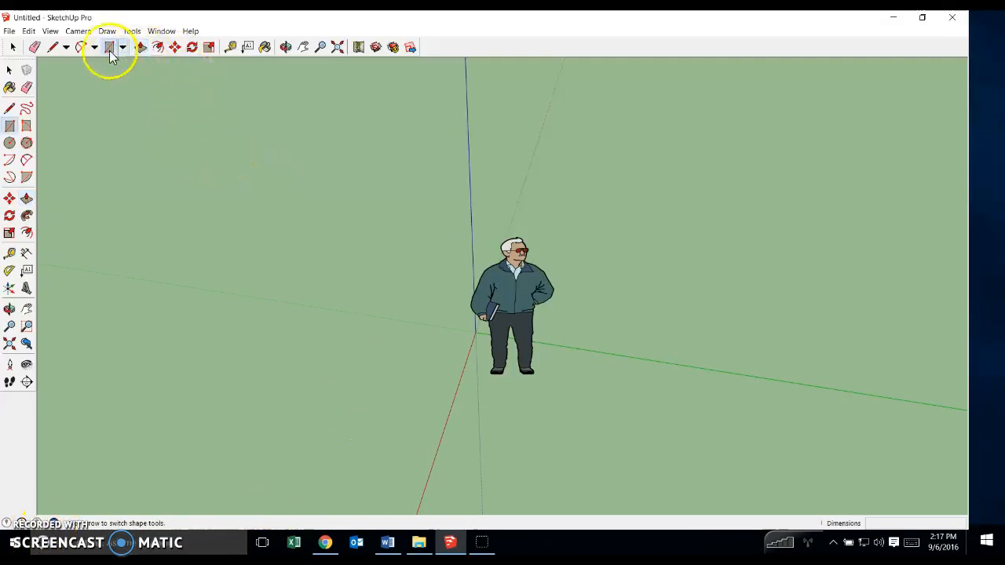
pyautogui.click(110, 47)
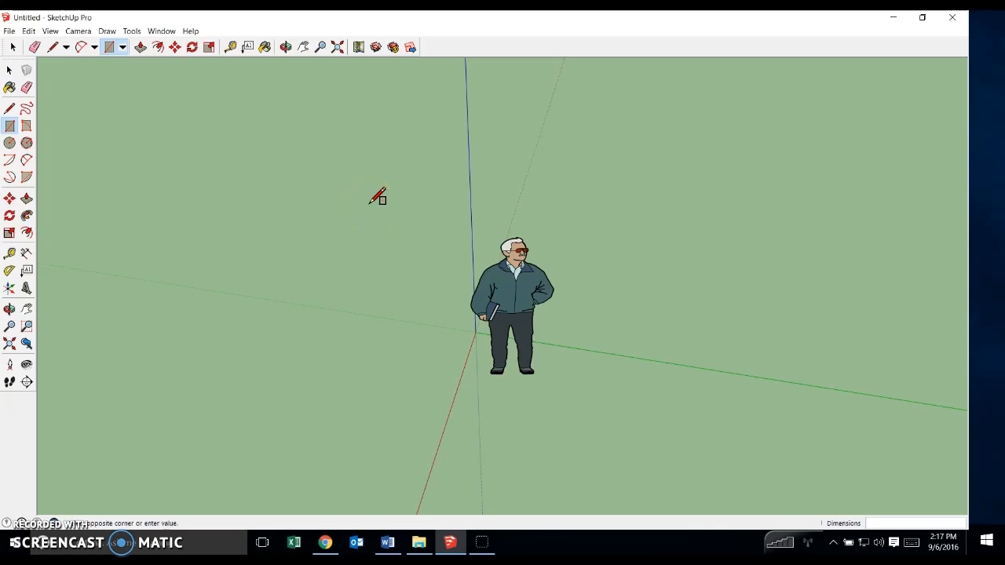
pyautogui.moveTo(377, 198); pyautogui.dragTo(640, 443)
pyautogui.write('450,')
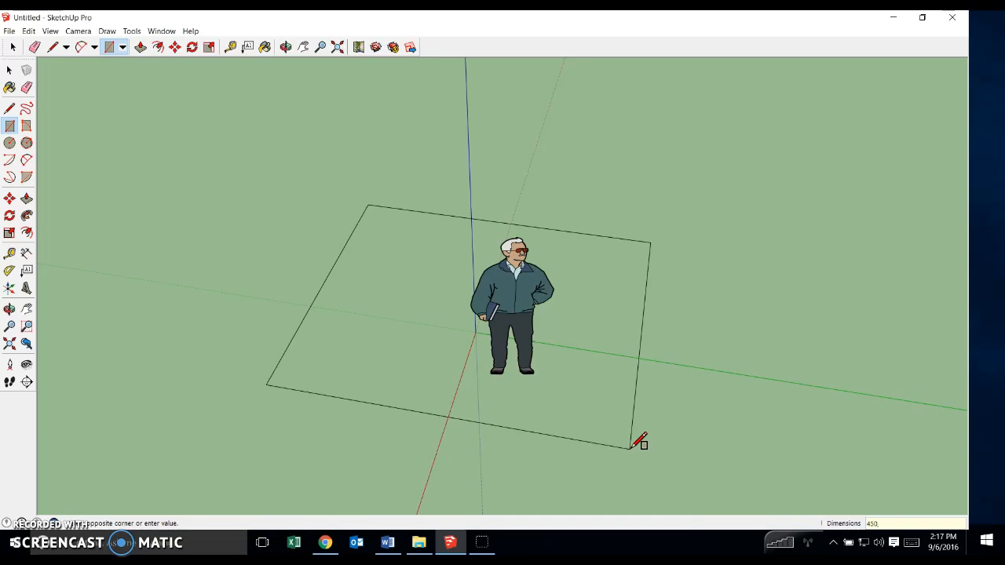
pyautogui.write('275')
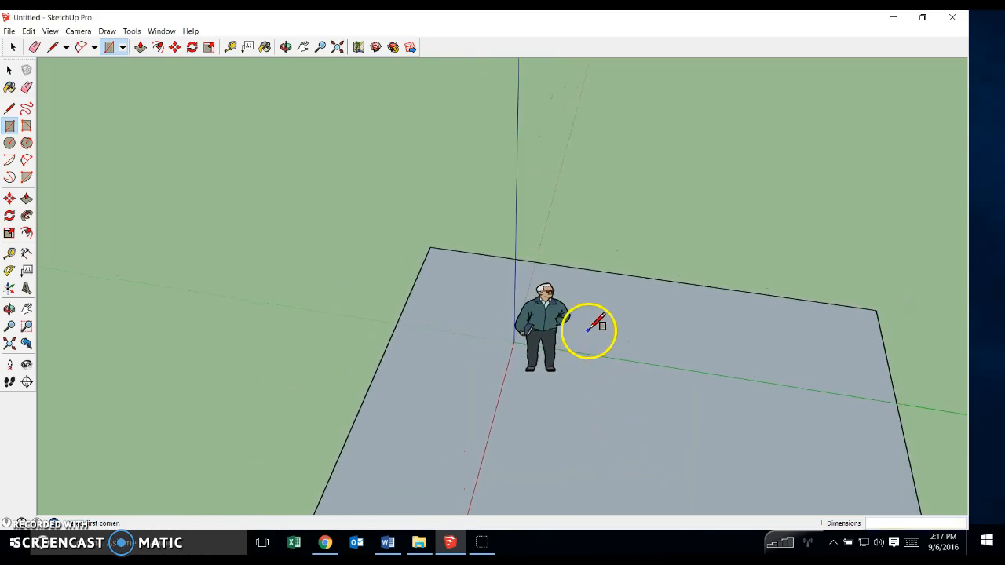
pyautogui.scroll(-3)
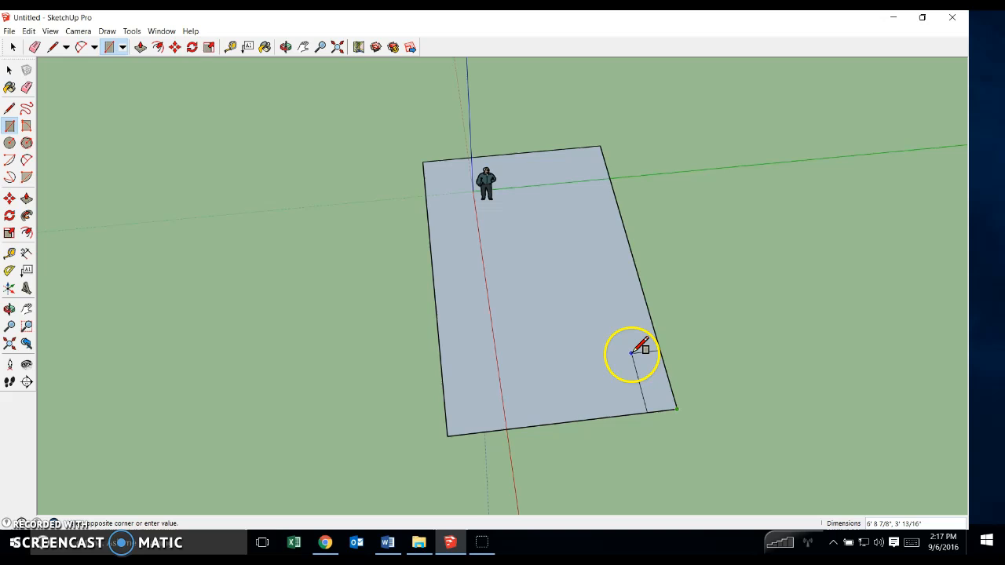
pyautogui.moveTo(617, 270)
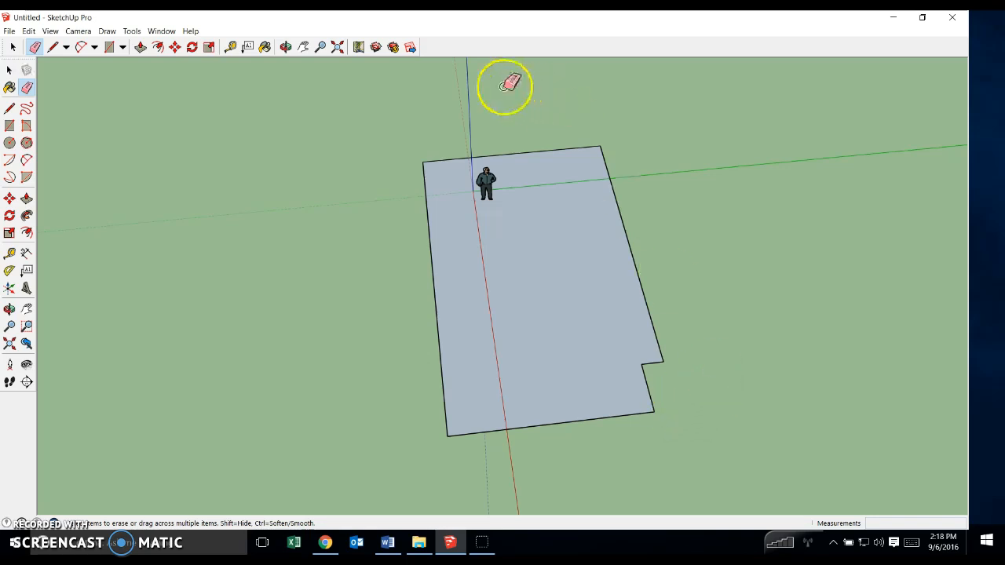
pyautogui.moveTo(155, 47)
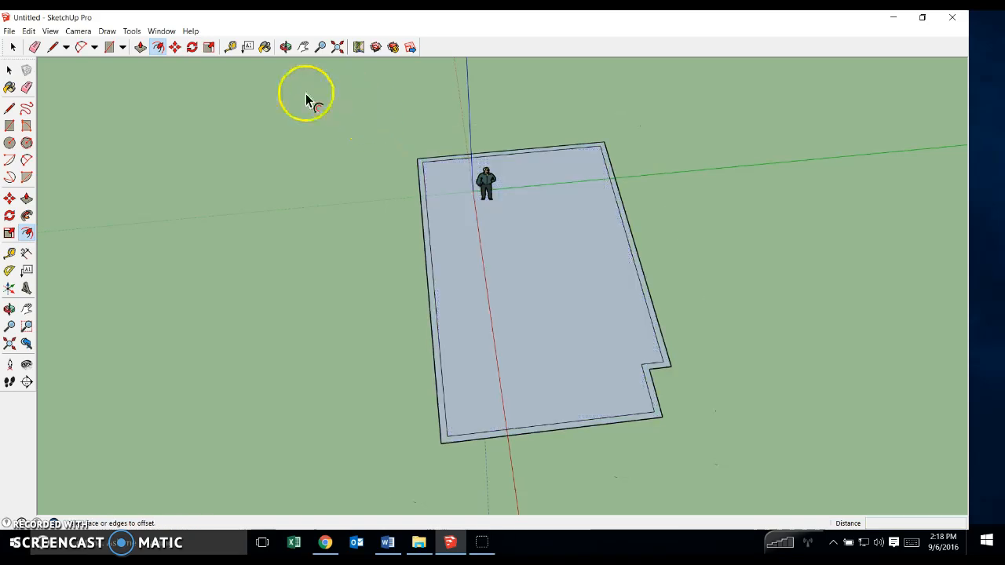
# Arm Push/Pull to extrude the 8-inch wall strip between the two outlines
pyautogui.click(27, 198)
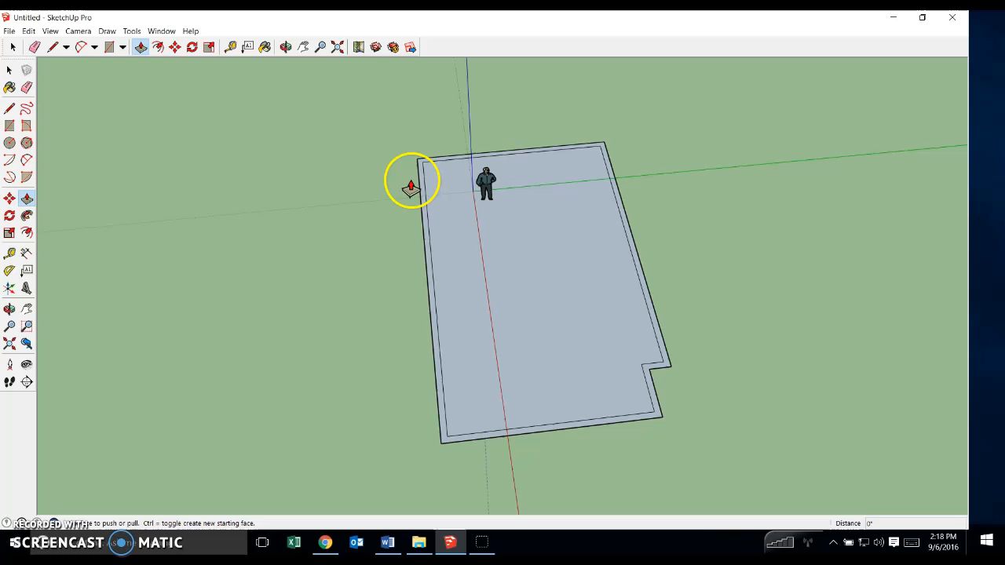